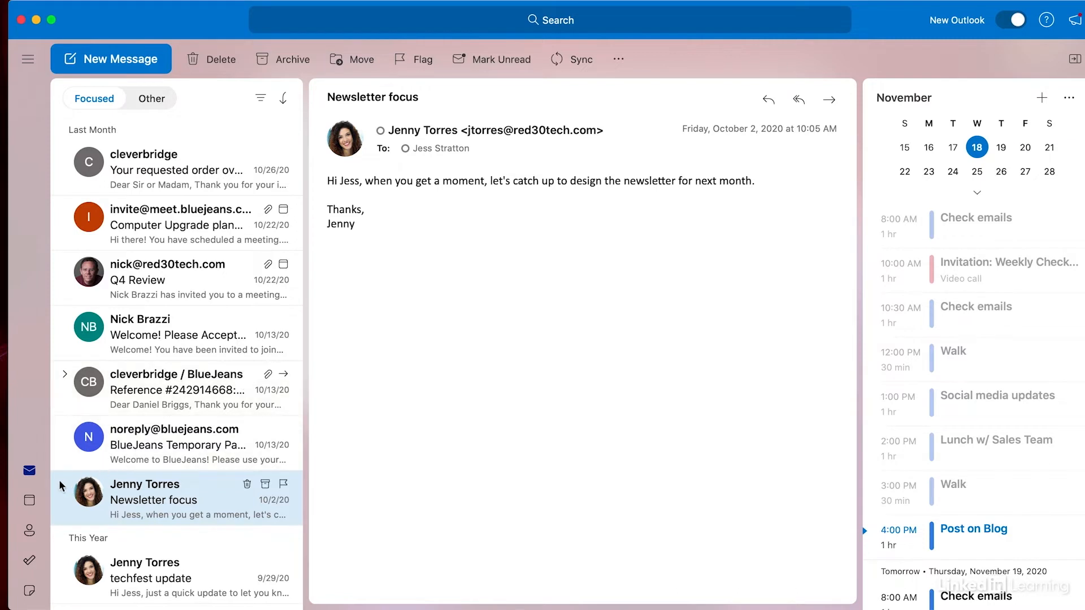
Switch from the mail inbox to the calendar week view for November 15–21, 2020.
left_click(29, 499)
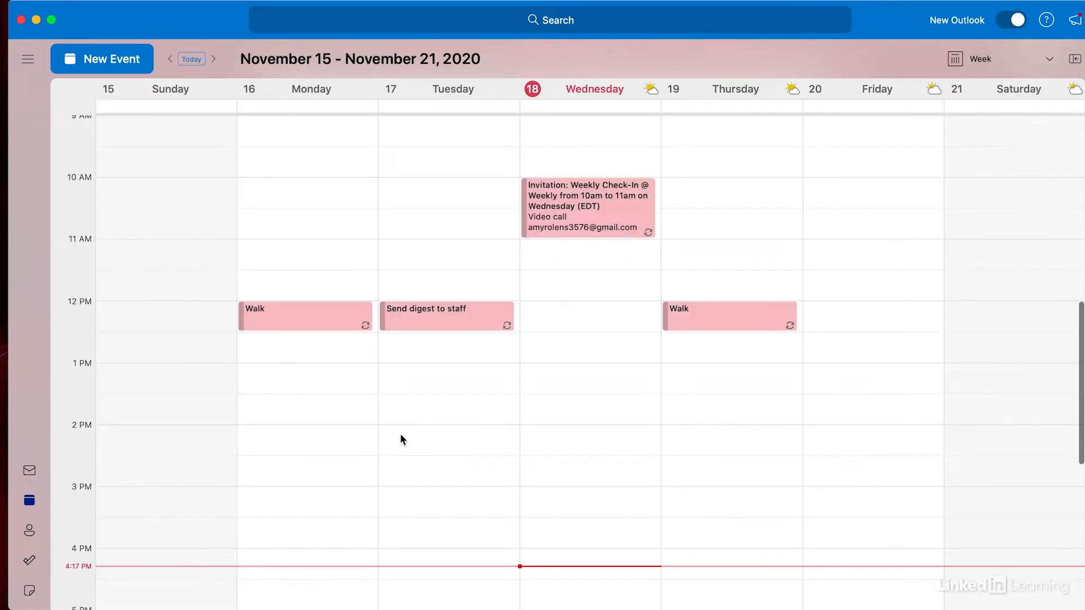
mouse_move(280, 423)
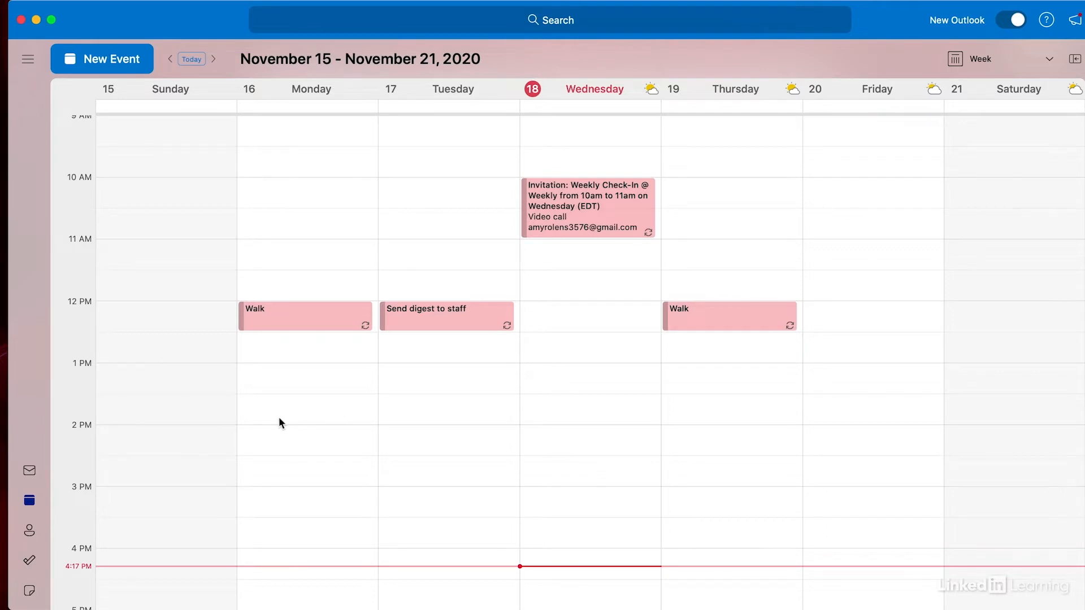
mouse_move(108, 283)
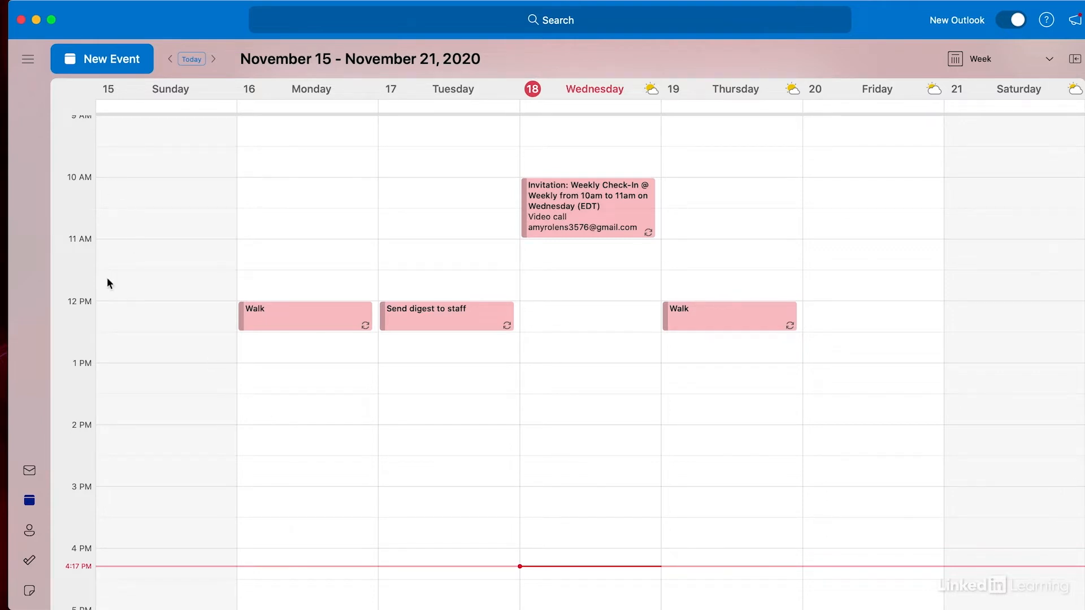
mouse_move(144, 283)
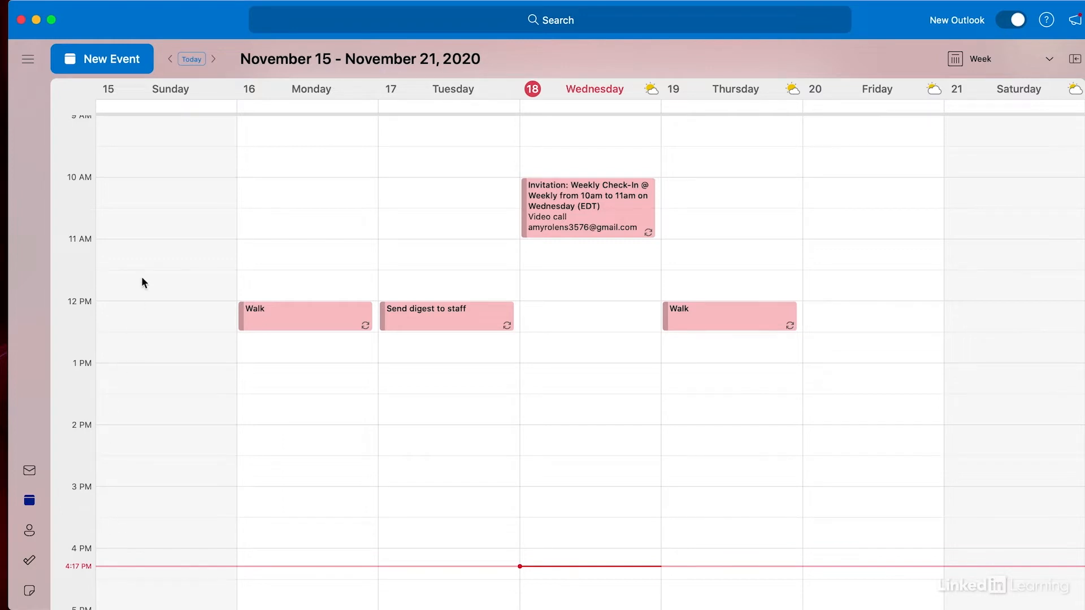
mouse_move(93, 345)
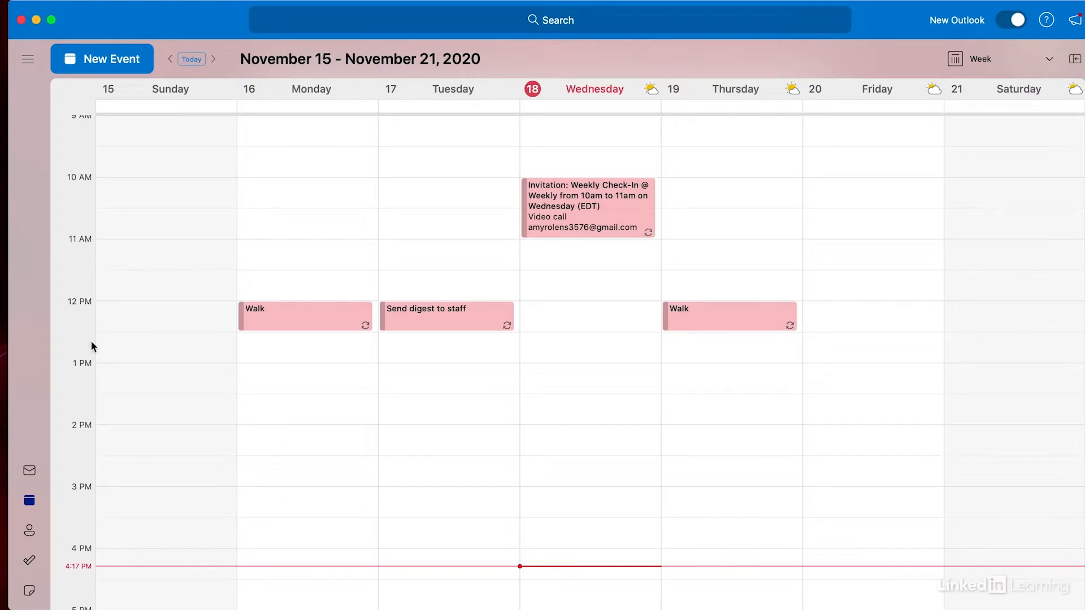
mouse_move(147, 344)
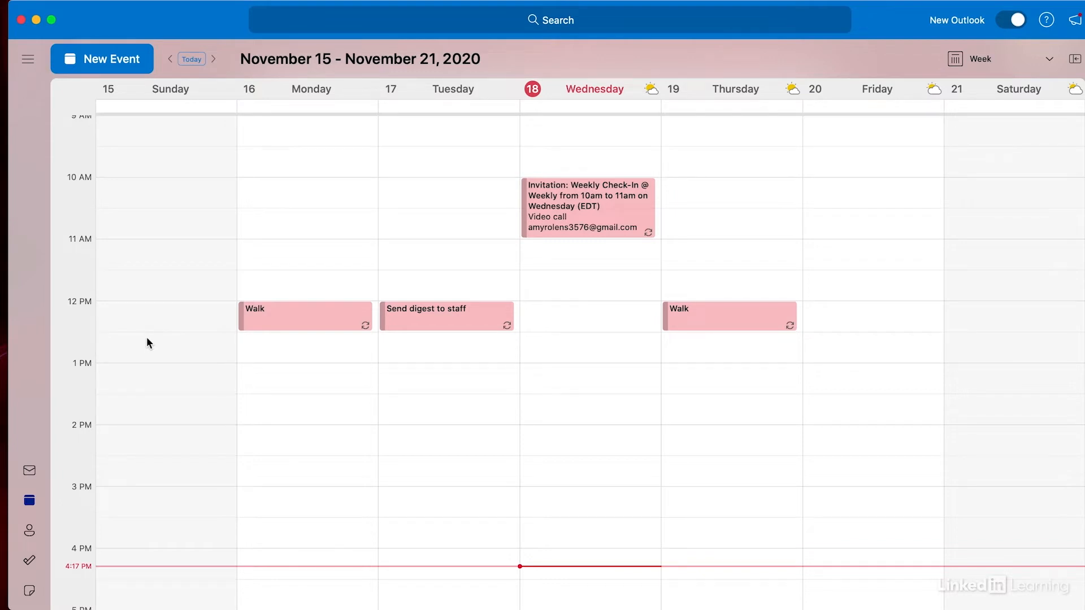
mouse_move(92, 237)
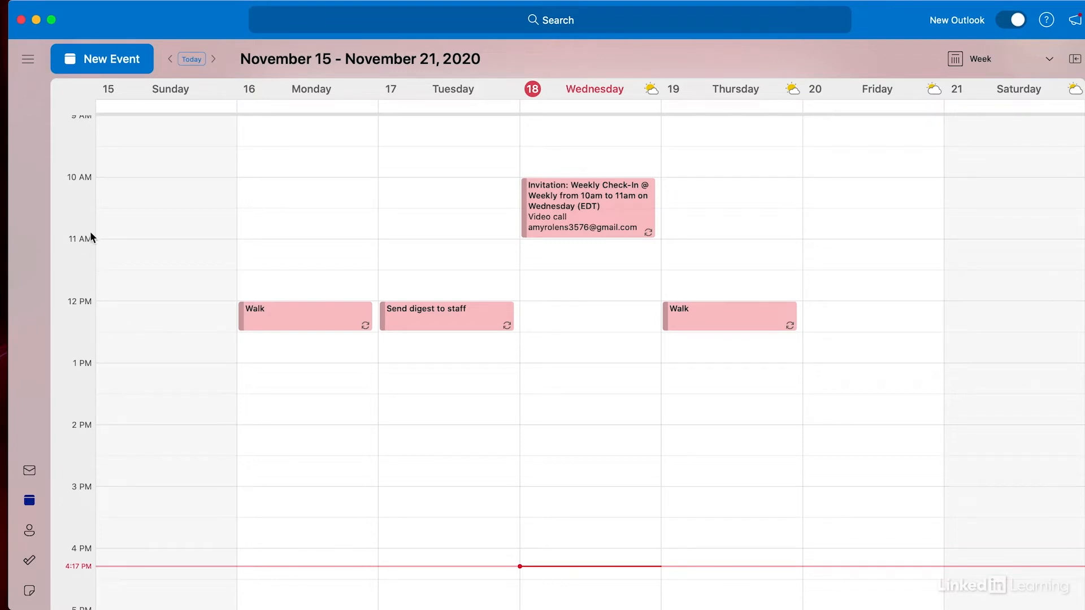
mouse_move(133, 297)
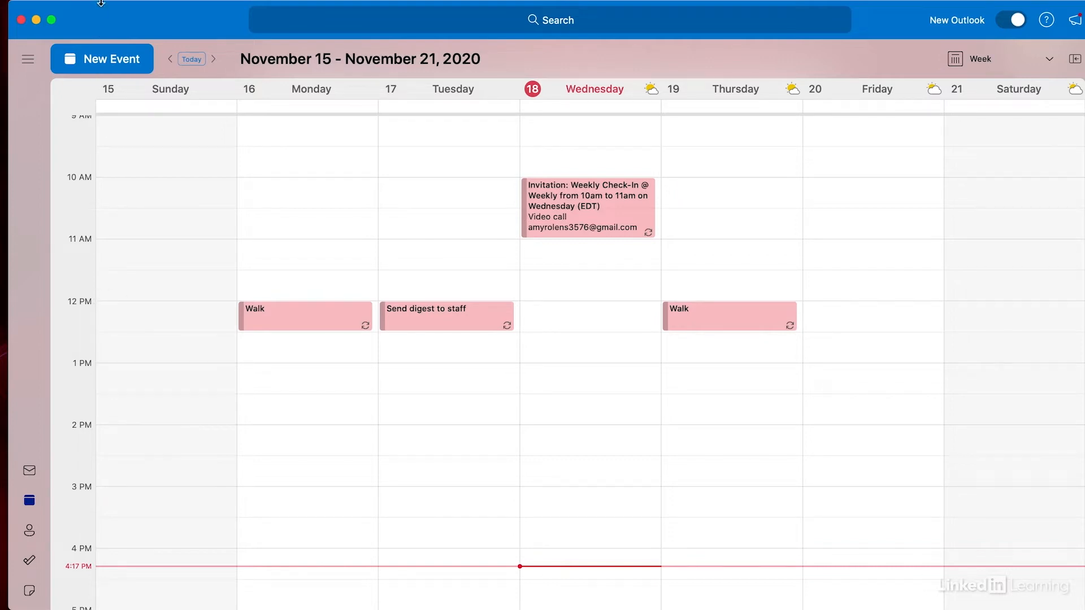
In Calendar preferences, show a second time zone in Day/Week view set to (UTC-08:00) Pacific Time.
left_click(59, 8)
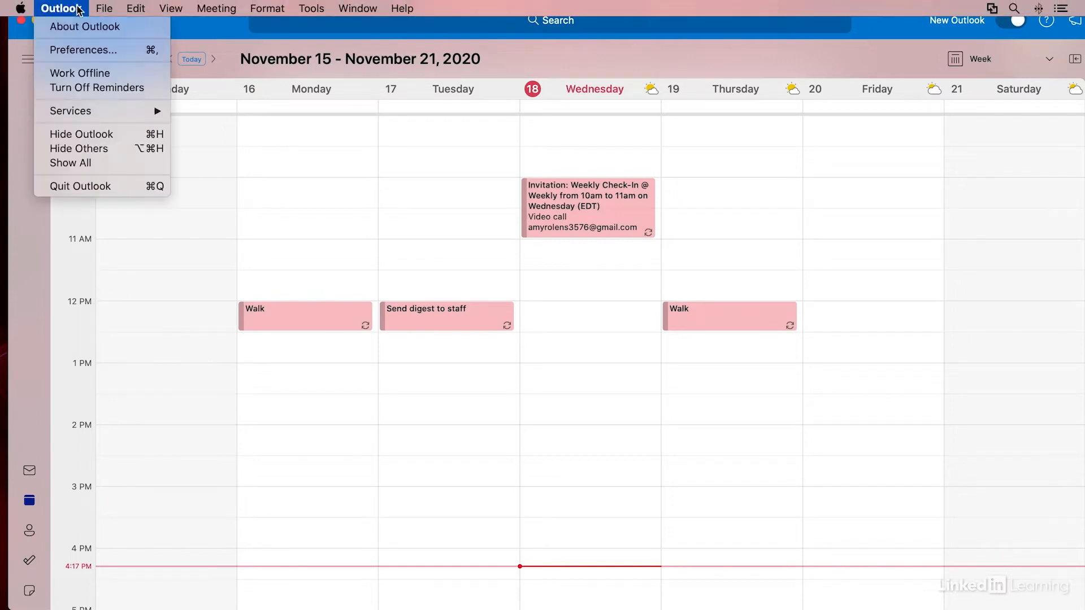
mouse_move(83, 50)
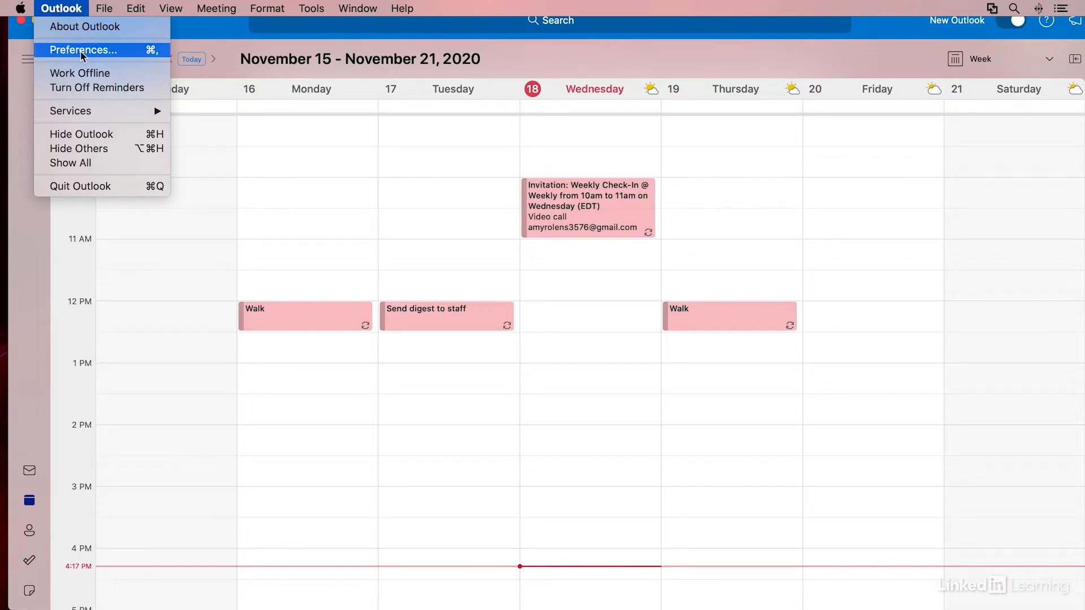
left_click(82, 49)
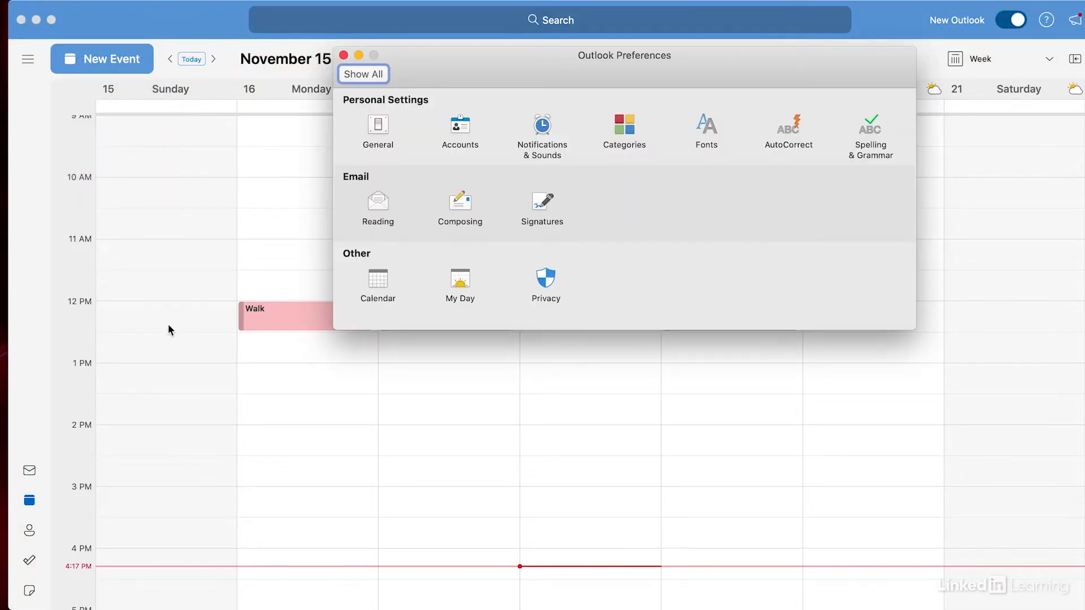
mouse_move(378, 285)
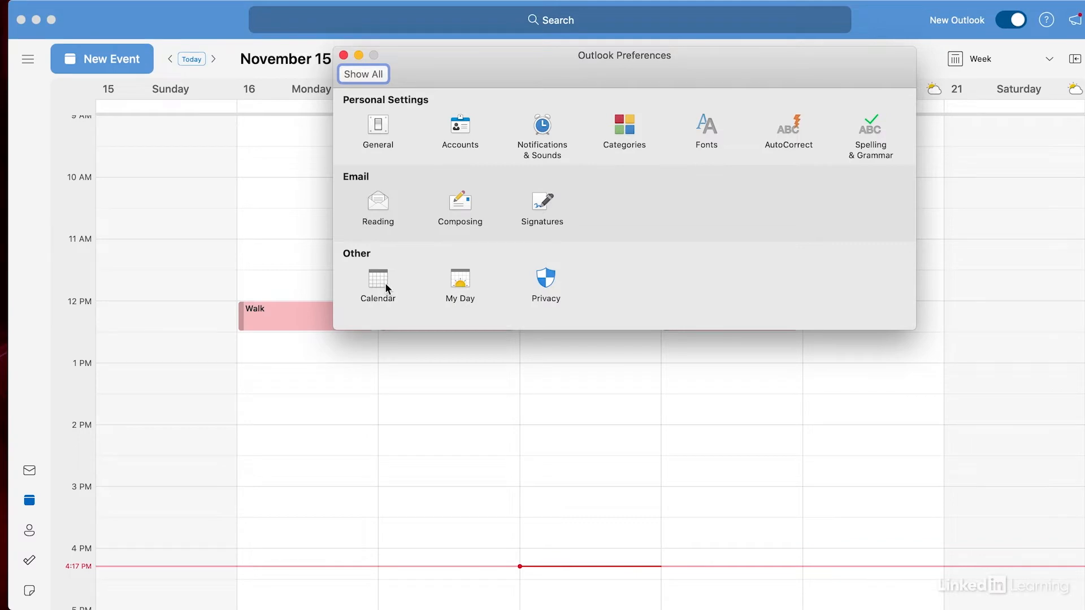
left_click(377, 283)
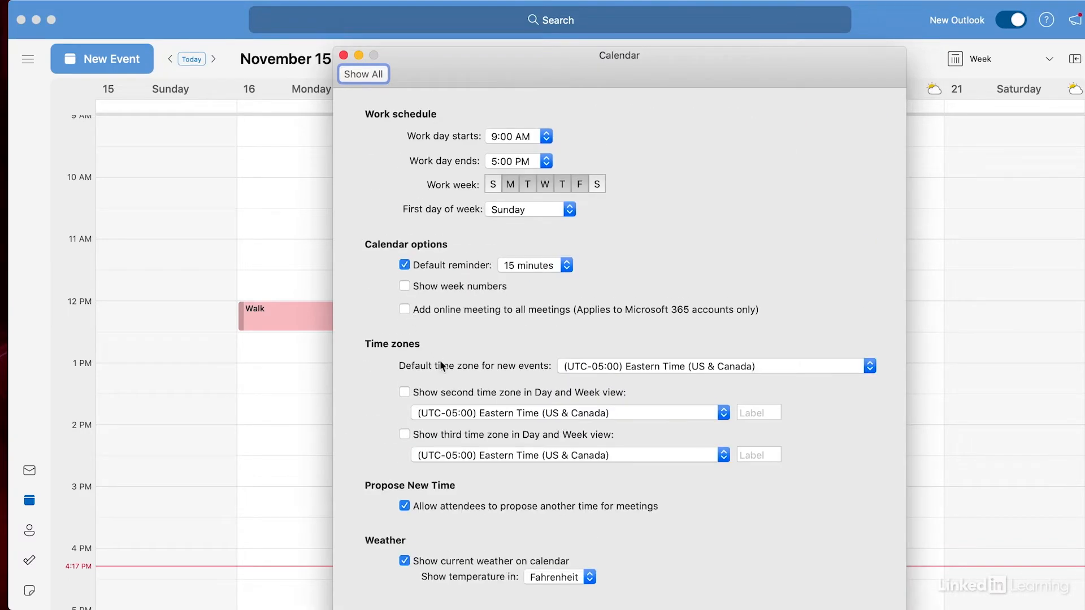
mouse_move(406, 397)
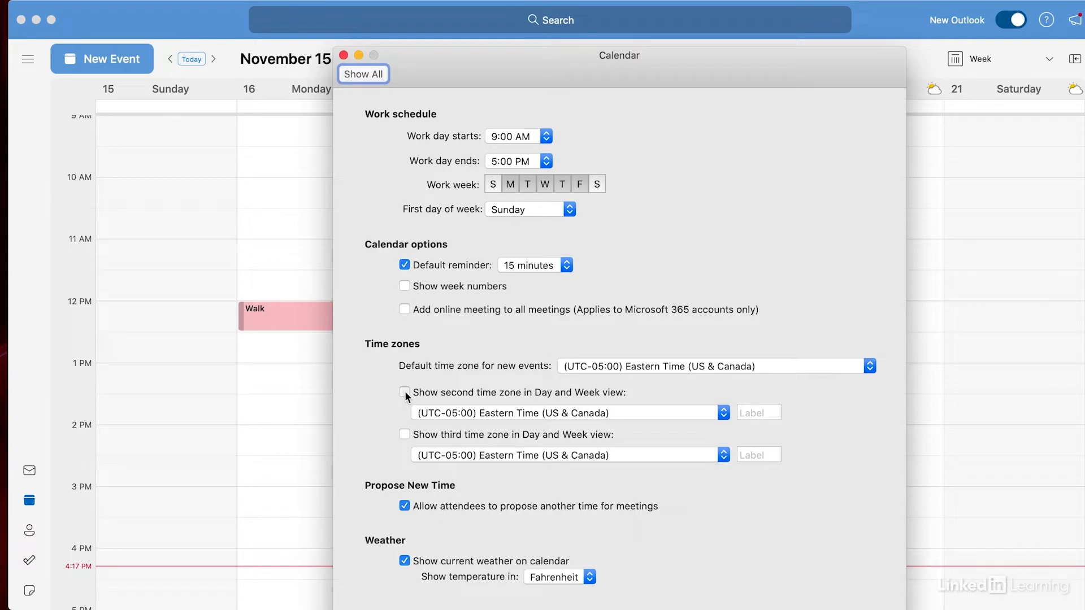
left_click(404, 392)
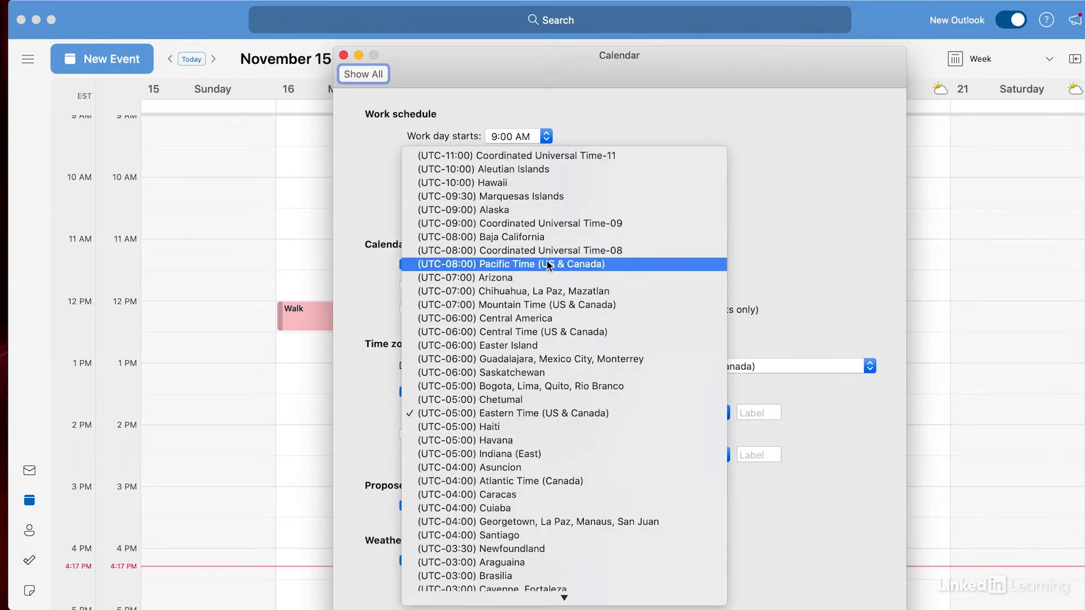
mouse_move(525, 270)
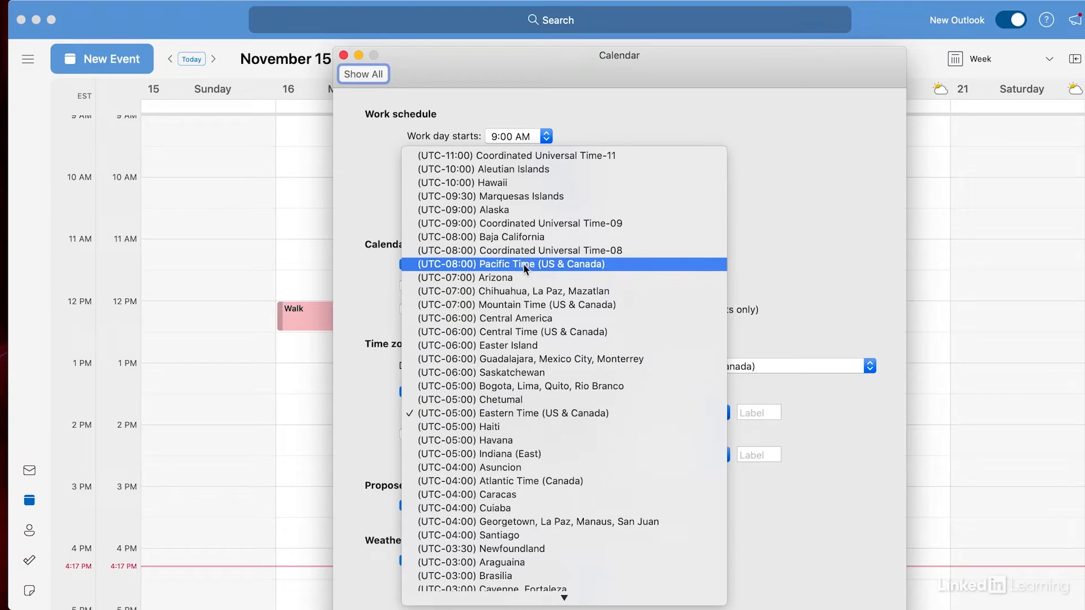
left_click(510, 264)
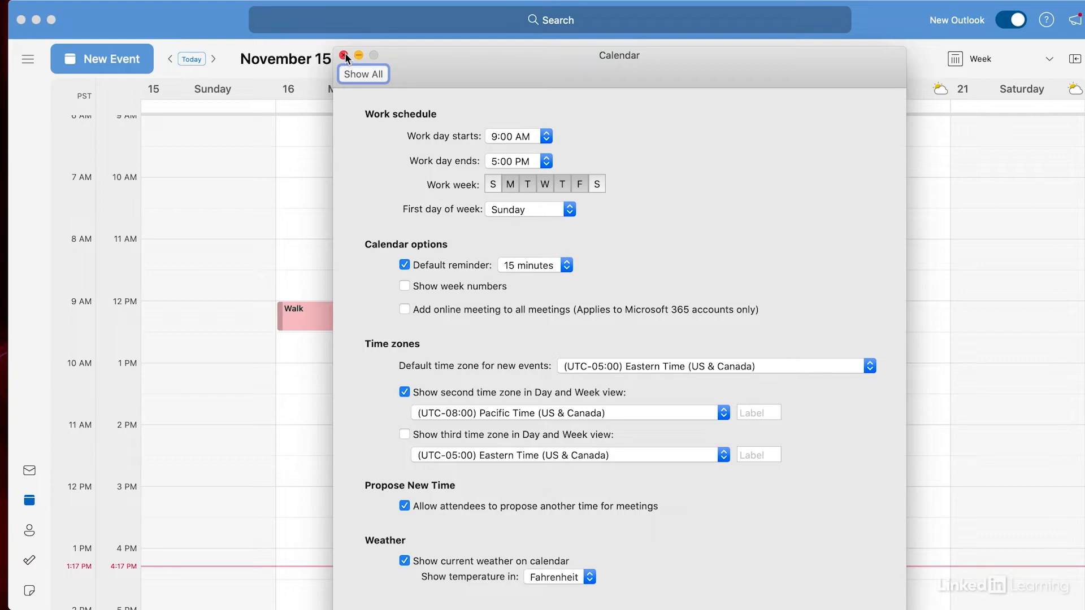
Close the Calendar preferences window to return to the week view with both time columns.
left_click(345, 55)
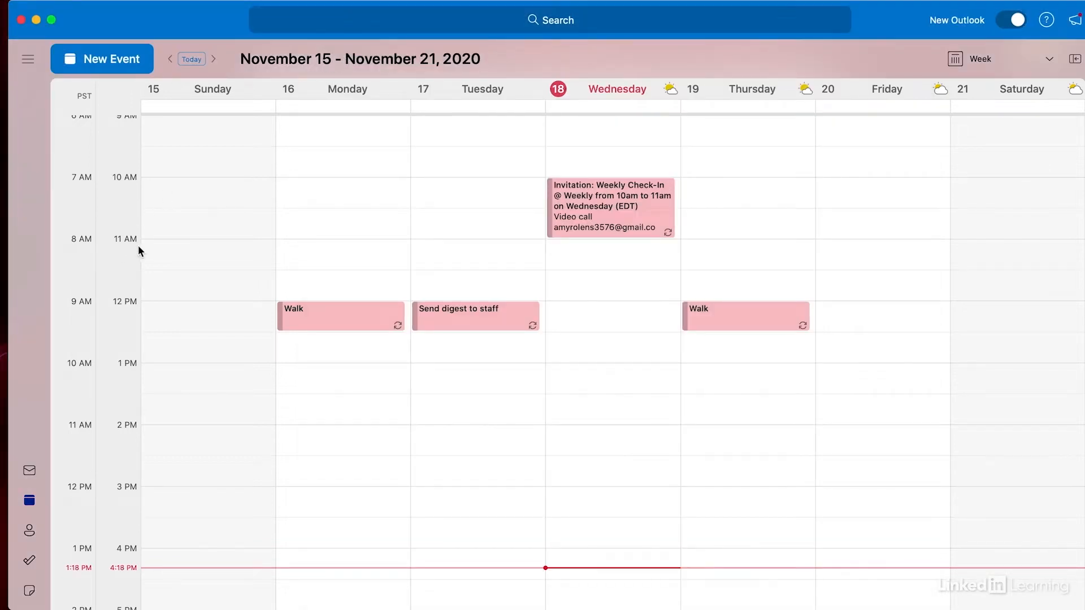
mouse_move(122, 252)
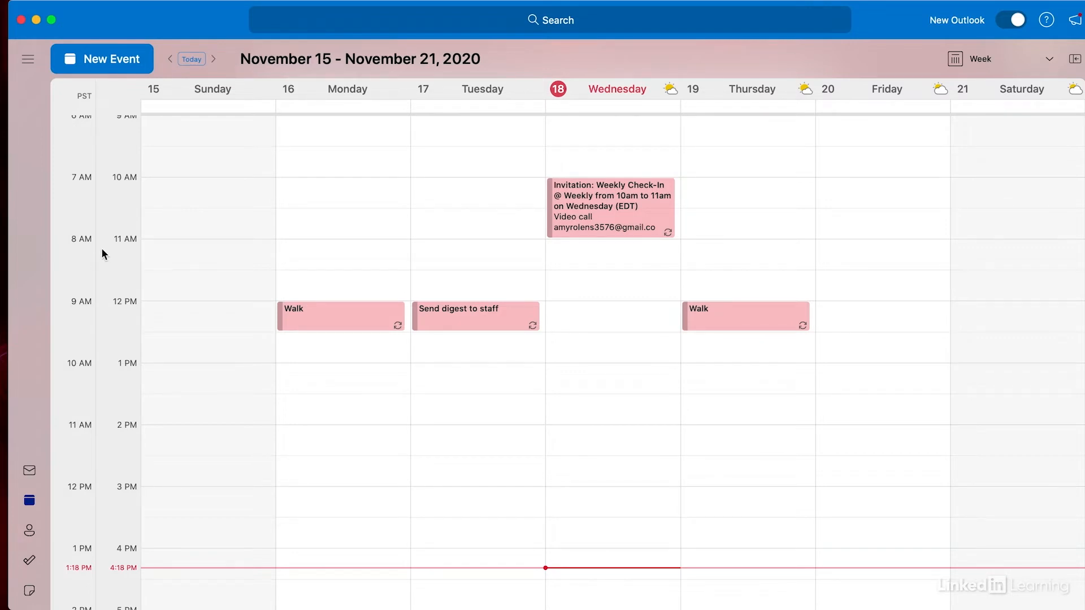
mouse_move(154, 326)
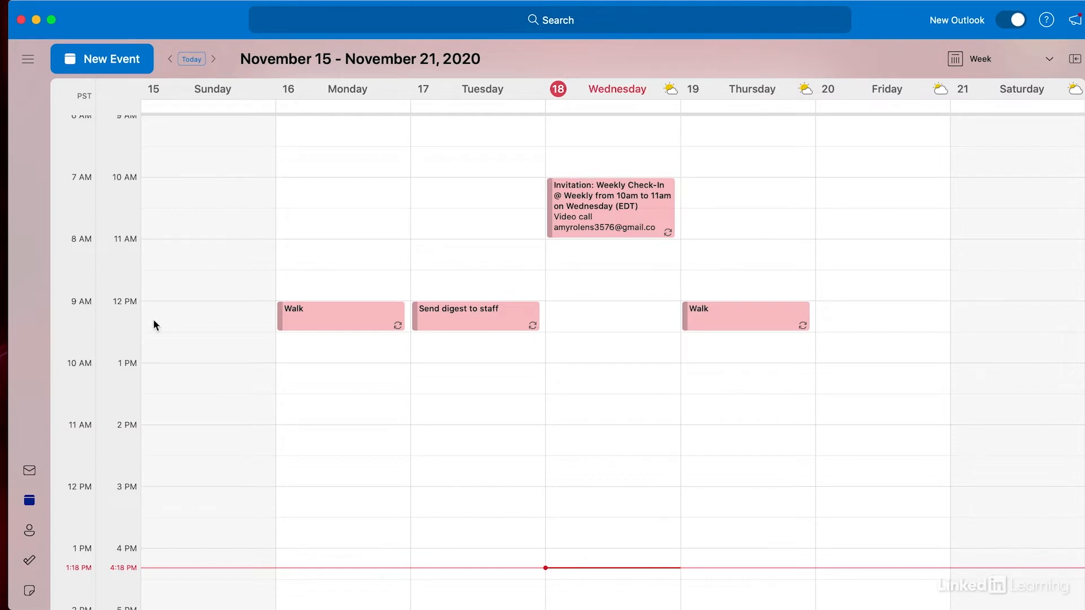
mouse_move(95, 563)
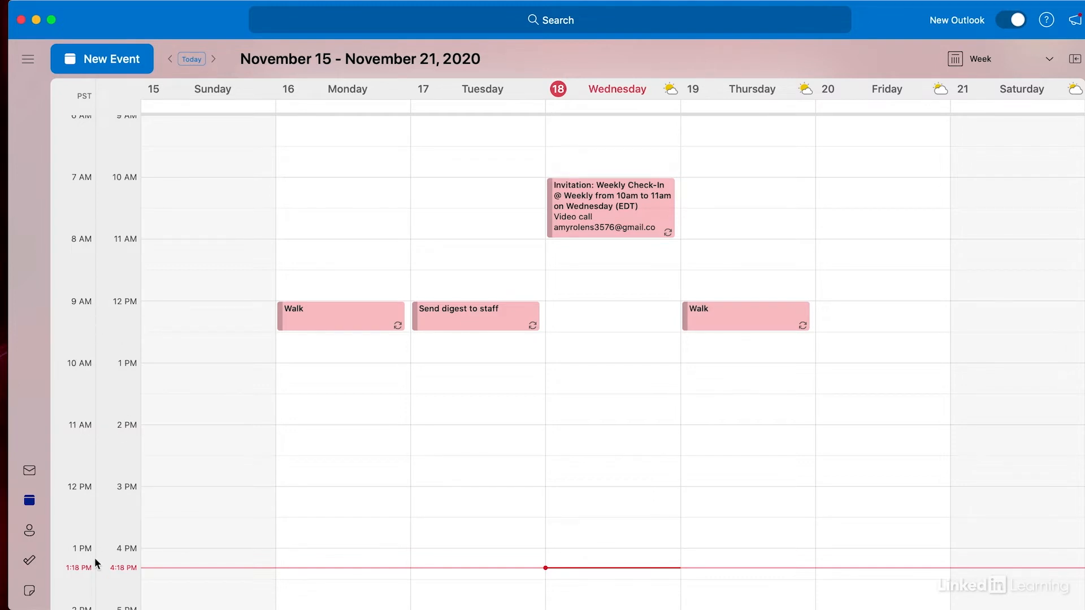
mouse_move(122, 579)
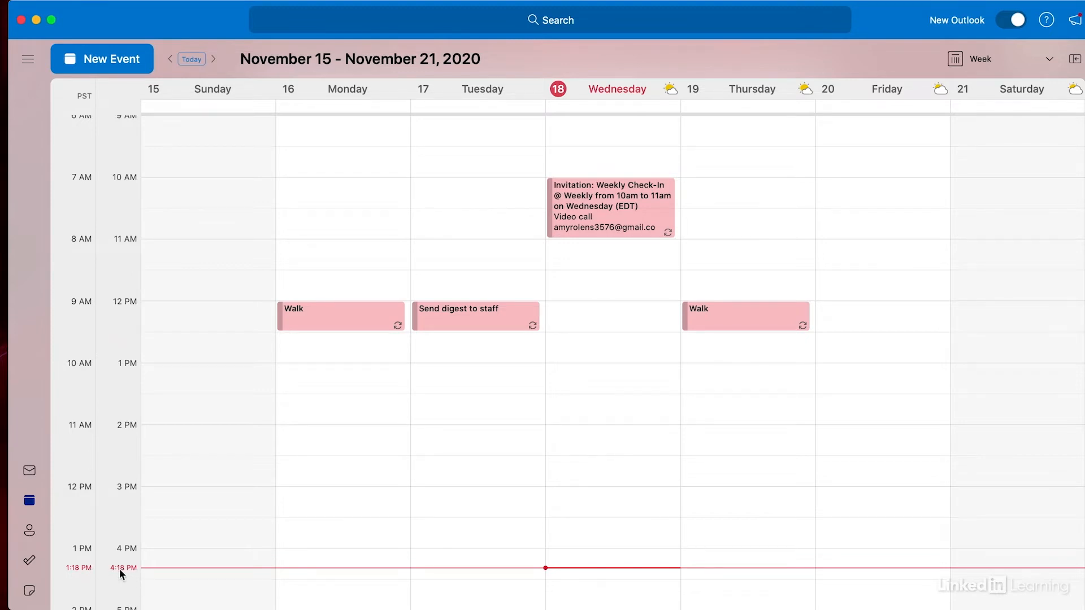
mouse_move(165, 559)
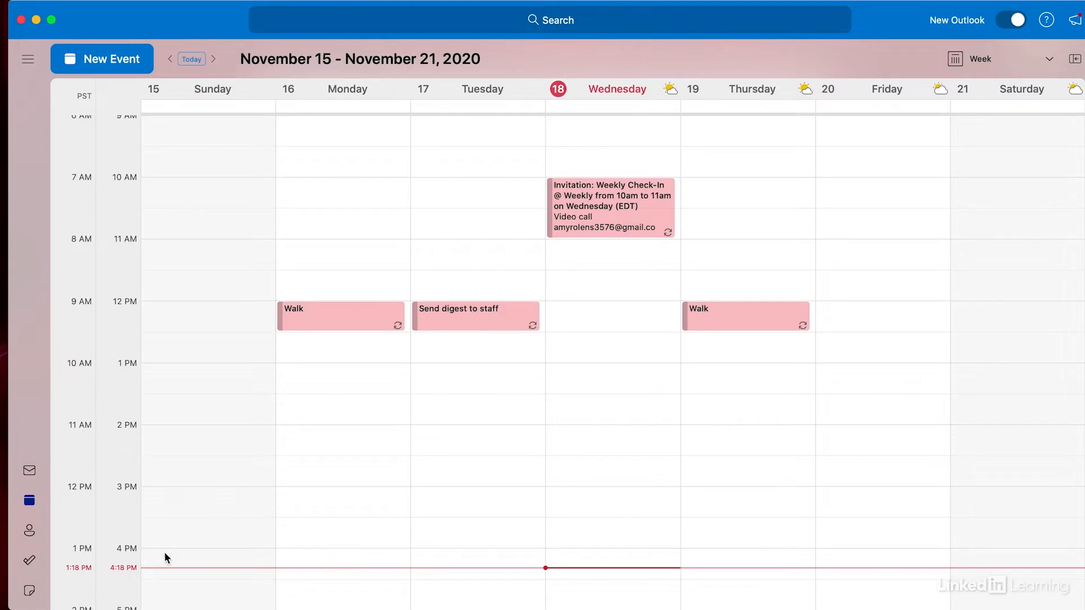
mouse_move(143, 242)
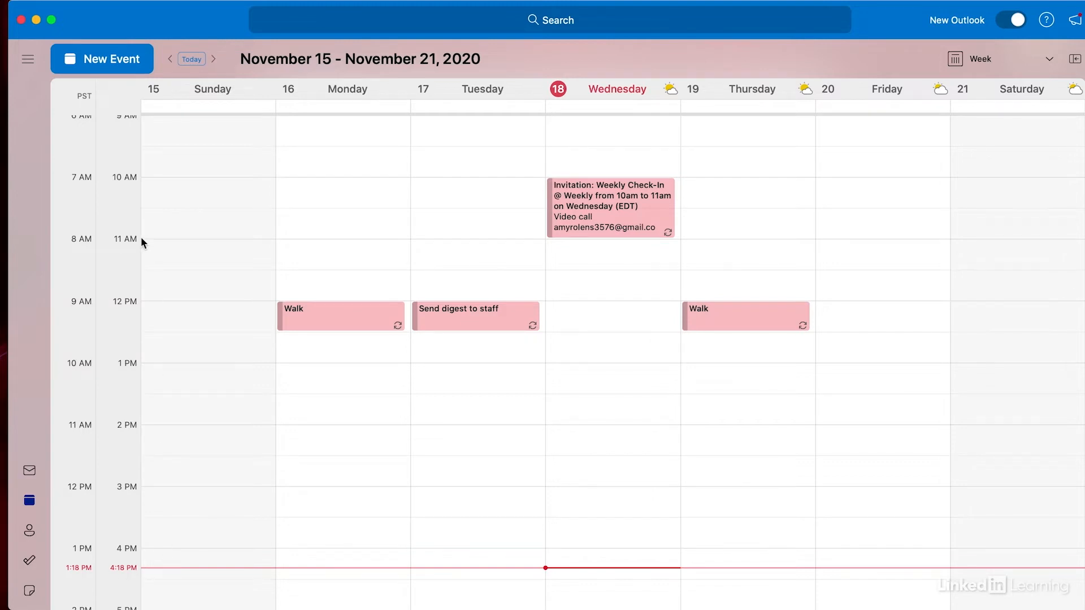
Create a new calendar event prefilled for 11/18/2020, 4:30 to 5:00 PM.
left_click(101, 59)
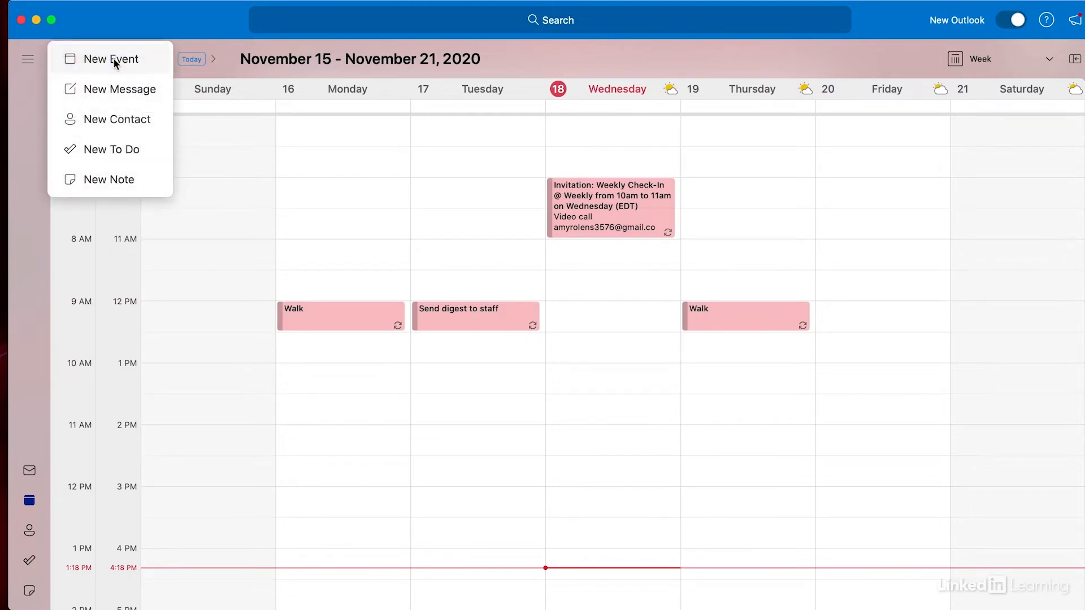
left_click(108, 59)
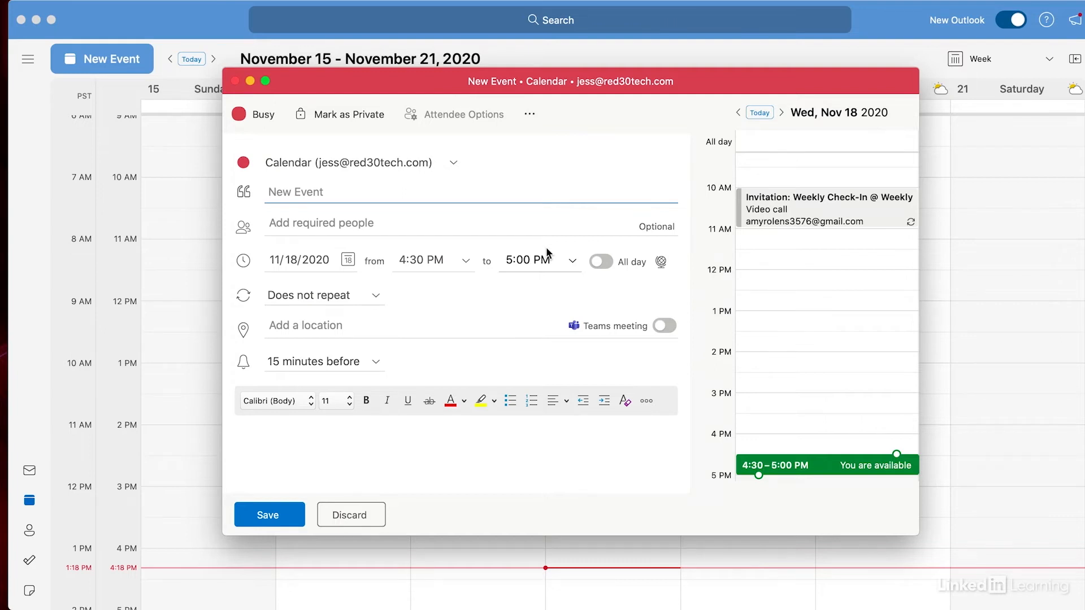
mouse_move(666, 264)
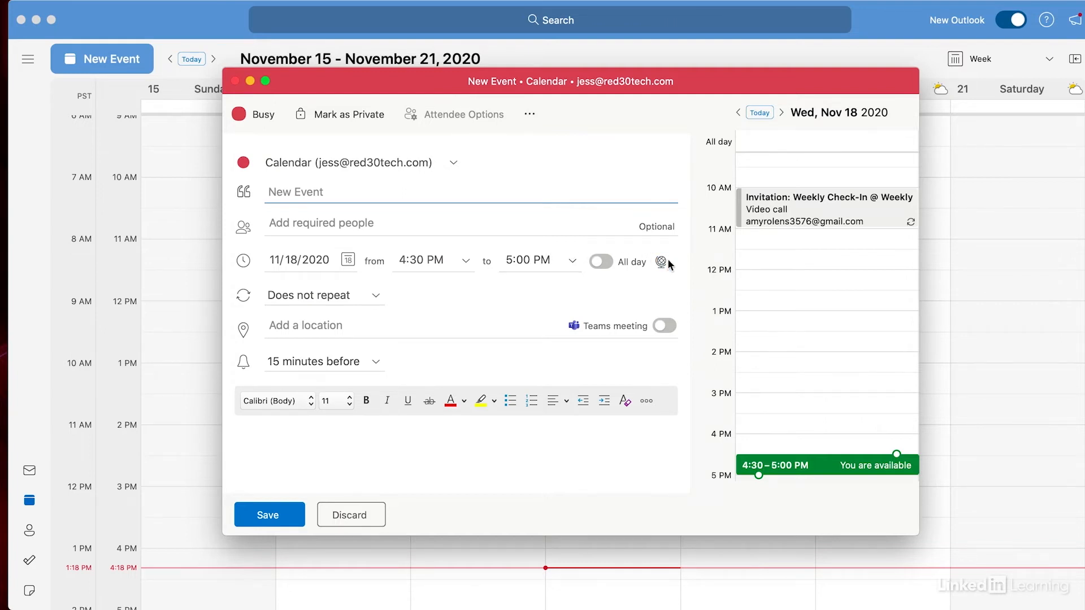
mouse_move(662, 261)
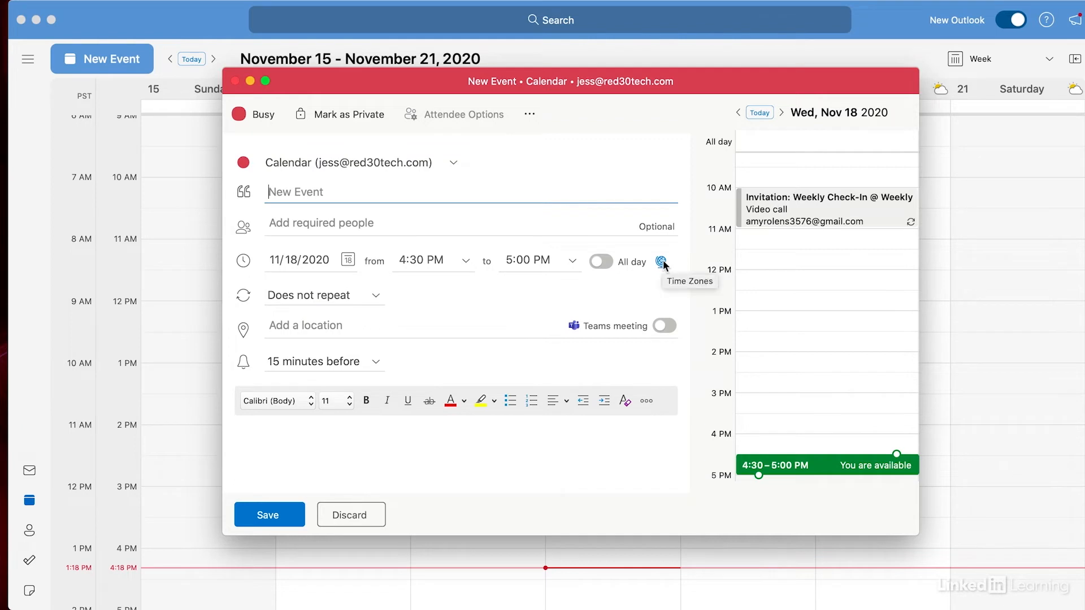
mouse_move(662, 263)
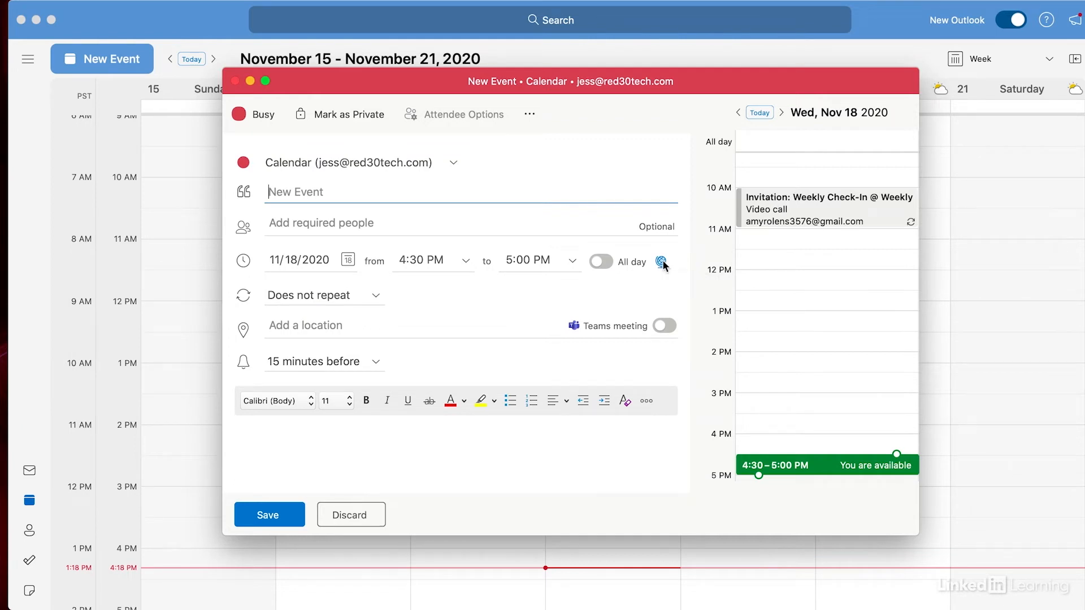
Show the event's start and end time-zone fields, both Eastern Time (UTC-05:00).
left_click(661, 263)
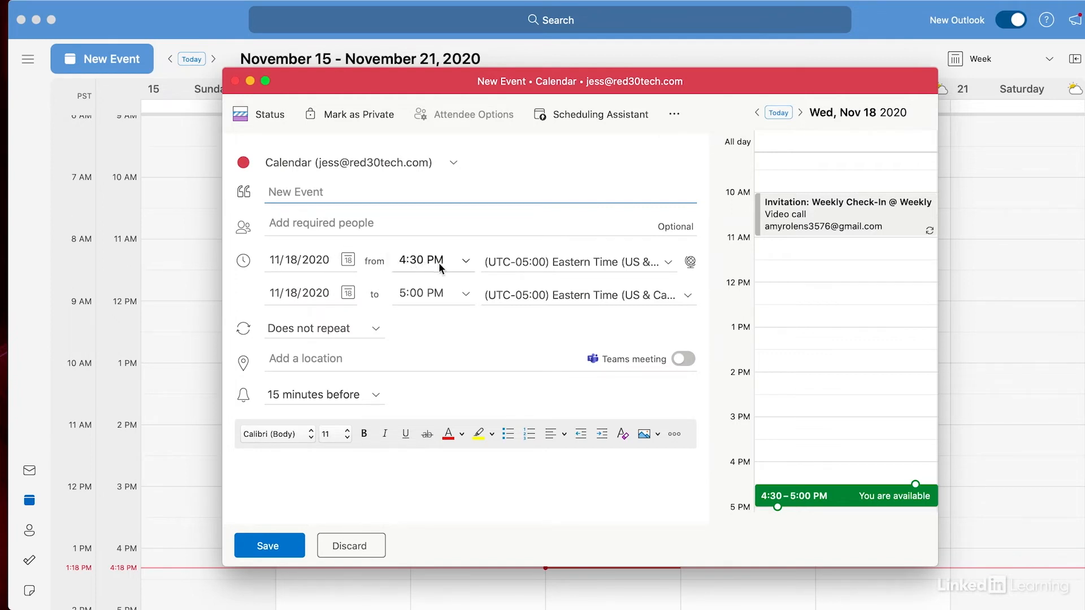
left_click(294, 192)
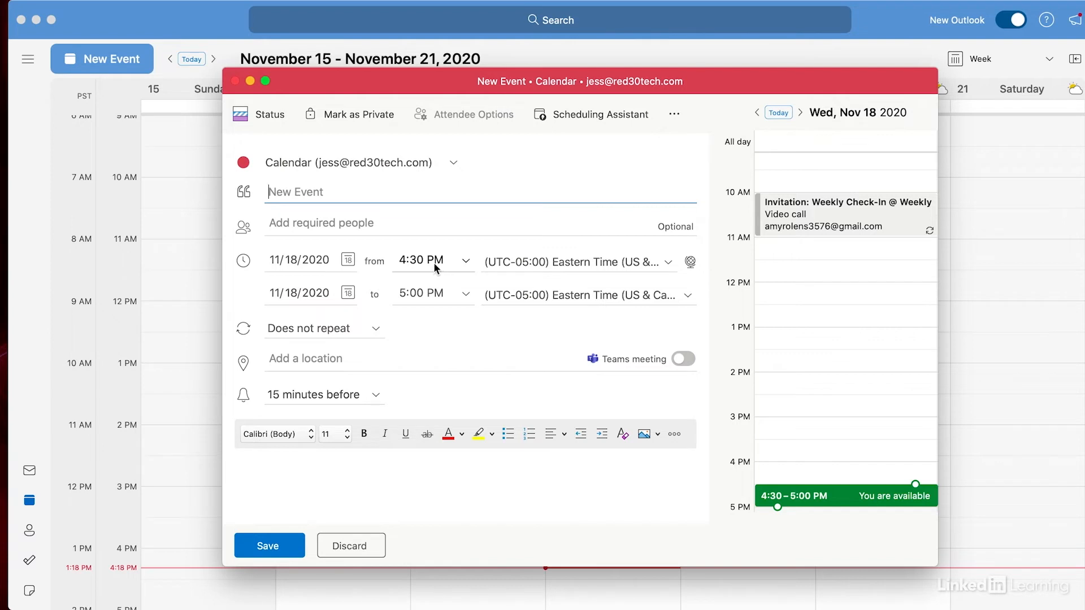
mouse_move(630, 282)
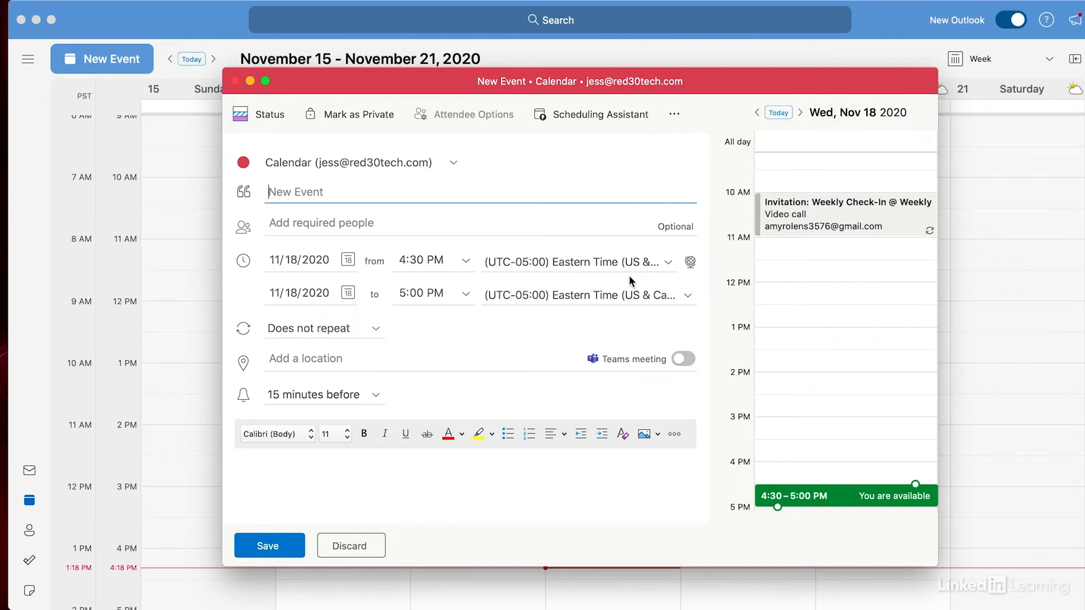
mouse_move(591, 306)
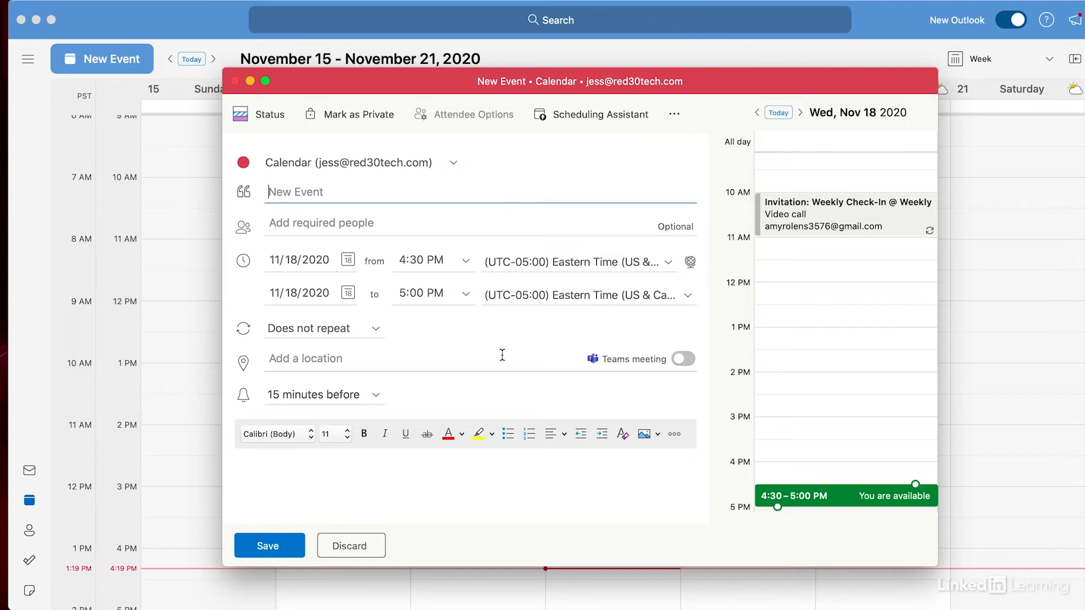
mouse_move(350, 546)
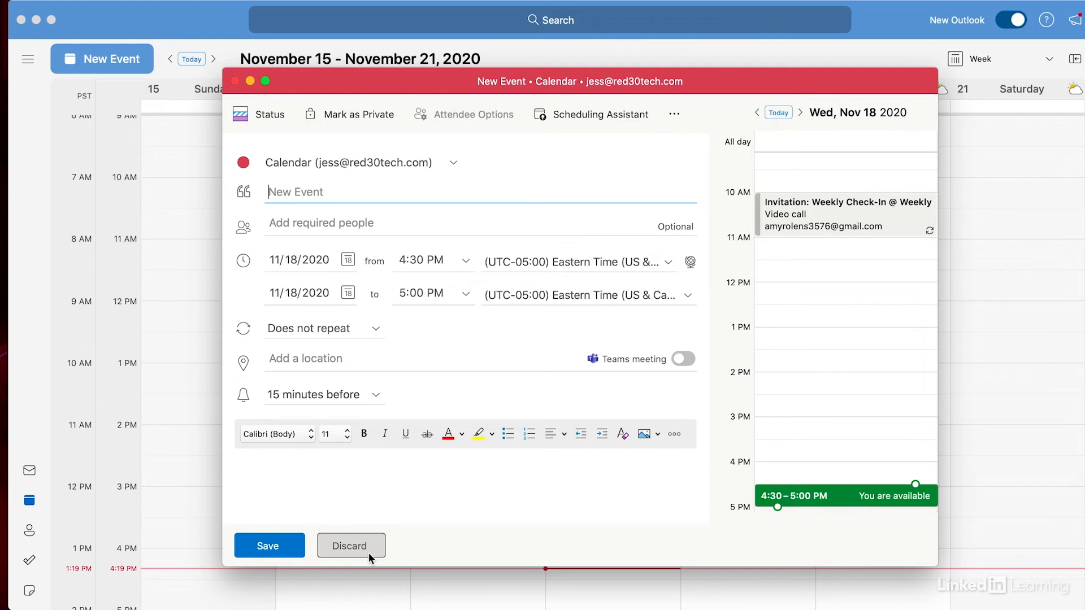
Discard the unfinished event and start a blank new email message in the mail view.
left_click(350, 546)
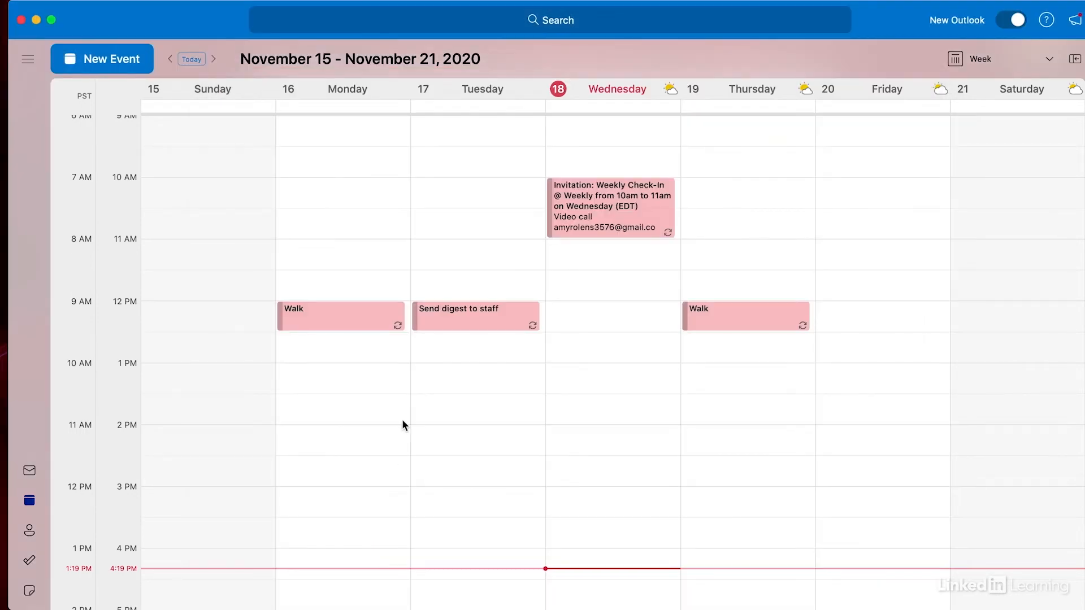
mouse_move(54, 480)
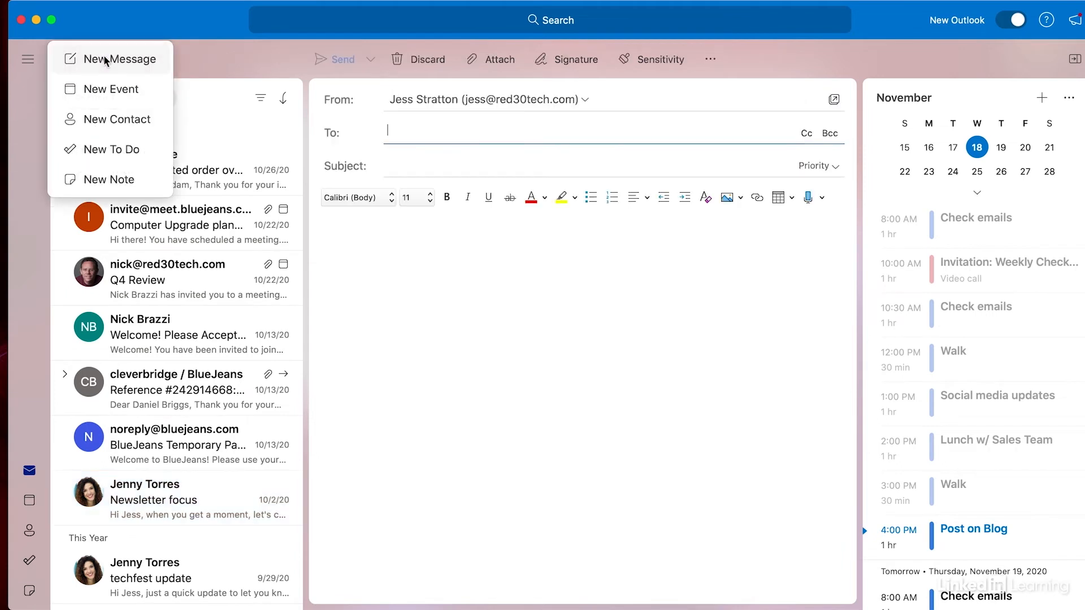
left_click(110, 59)
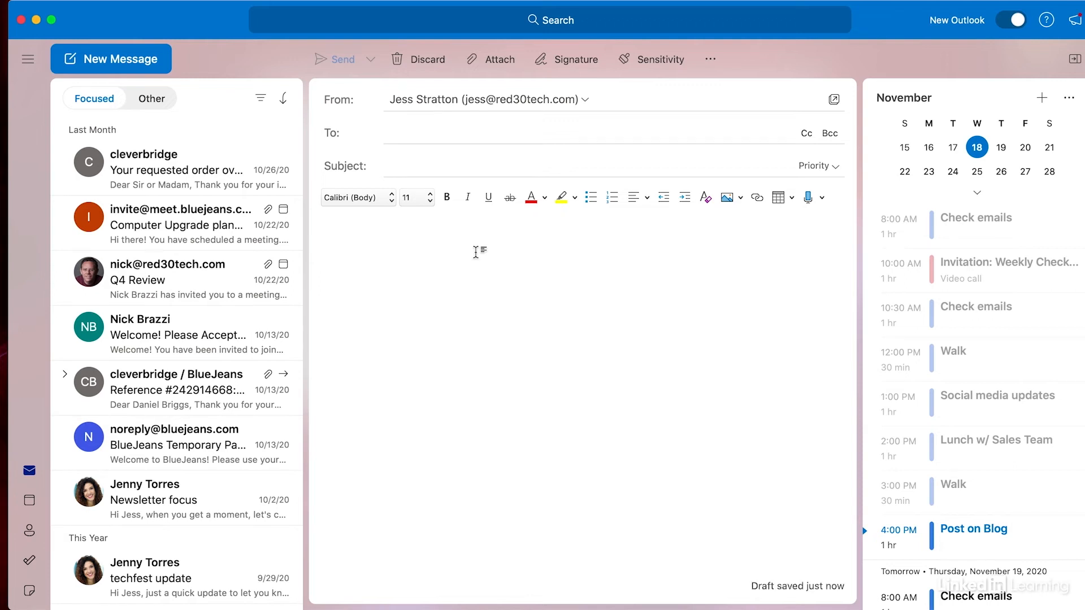
left_click(329, 235)
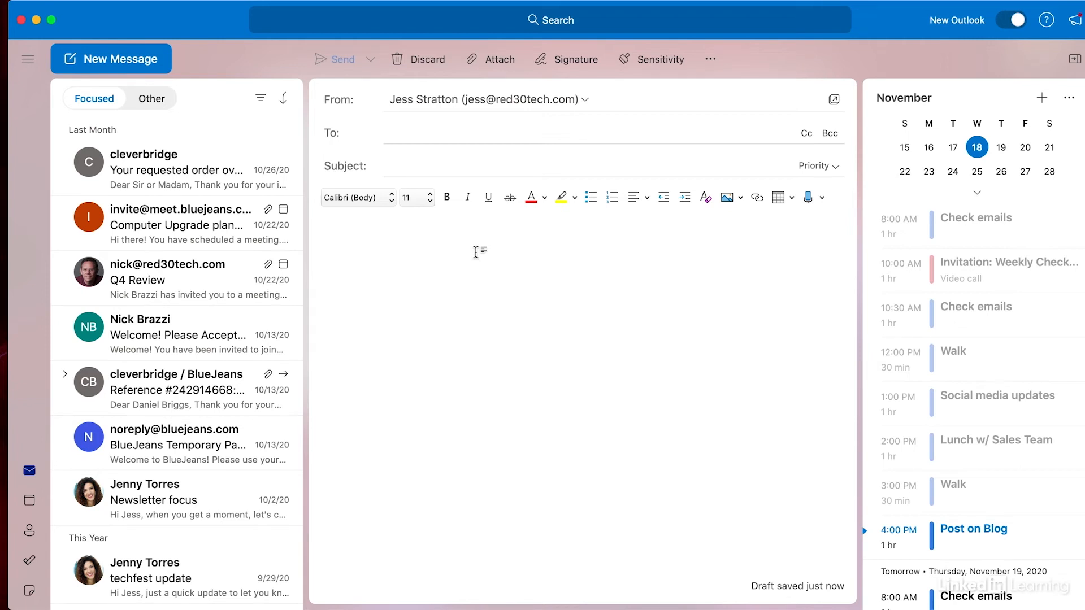
left_click(328, 235)
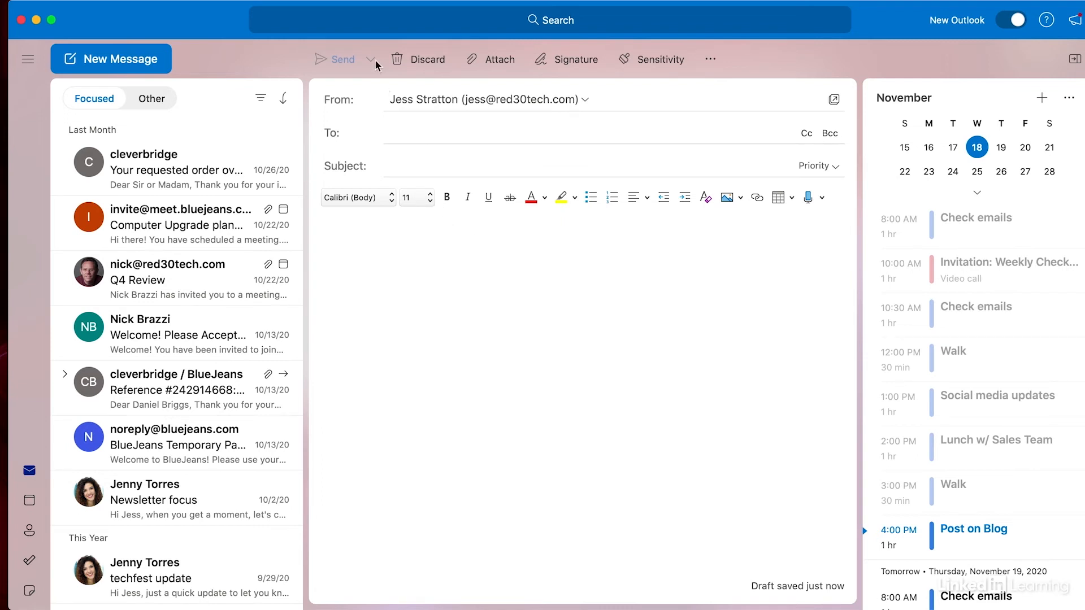
type("k")
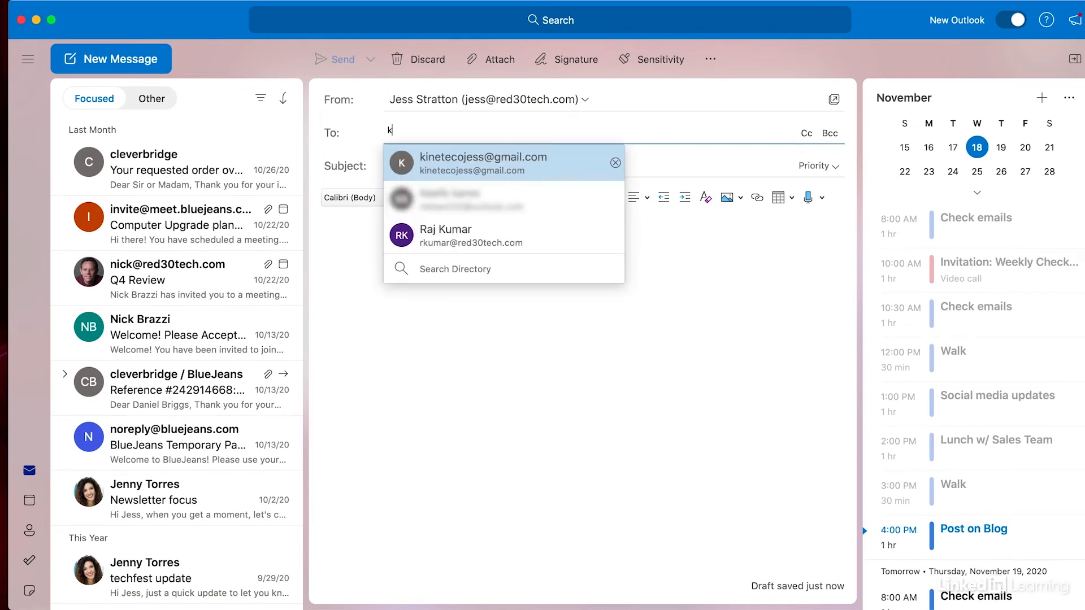
left_click(483, 162)
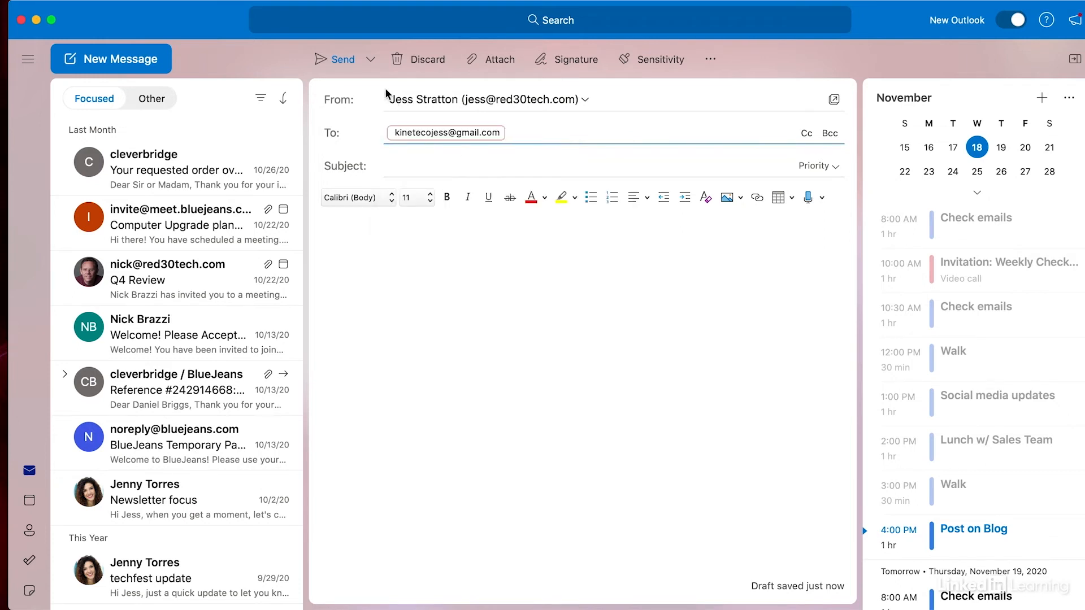
mouse_move(370, 59)
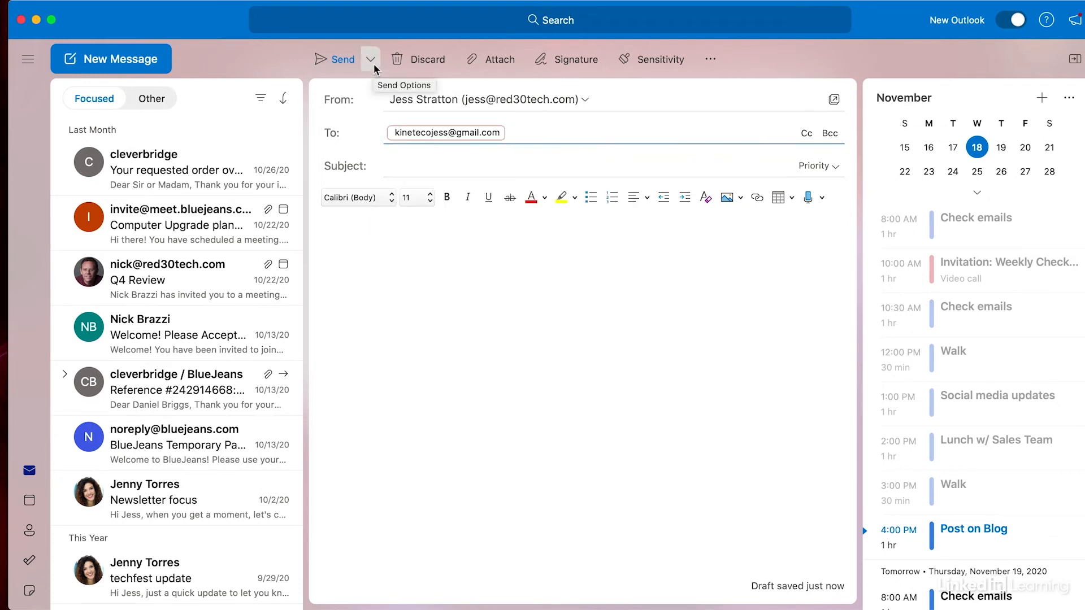
left_click(370, 59)
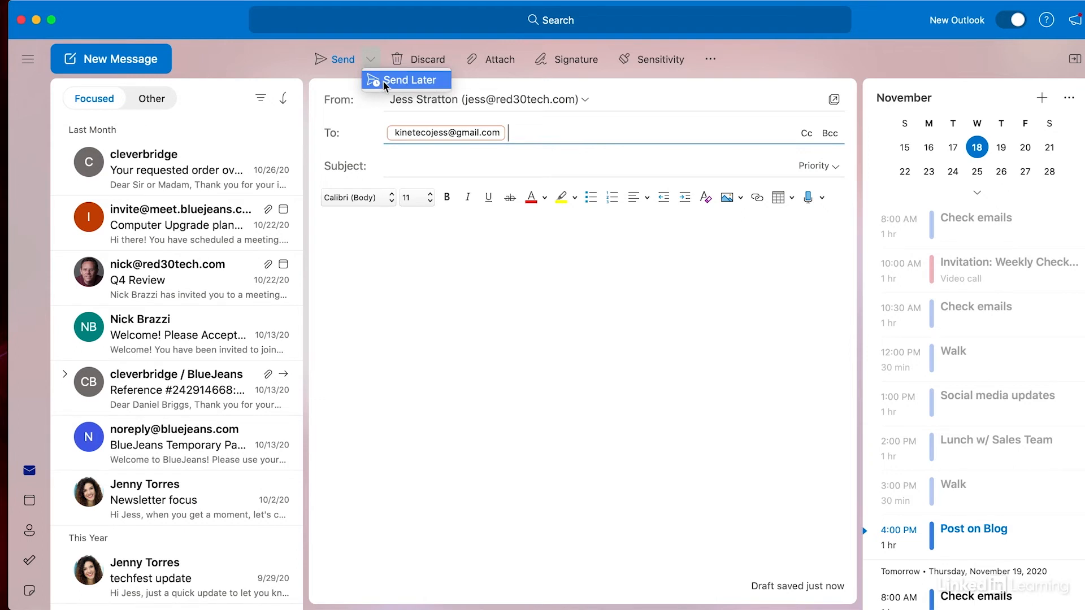
left_click(410, 79)
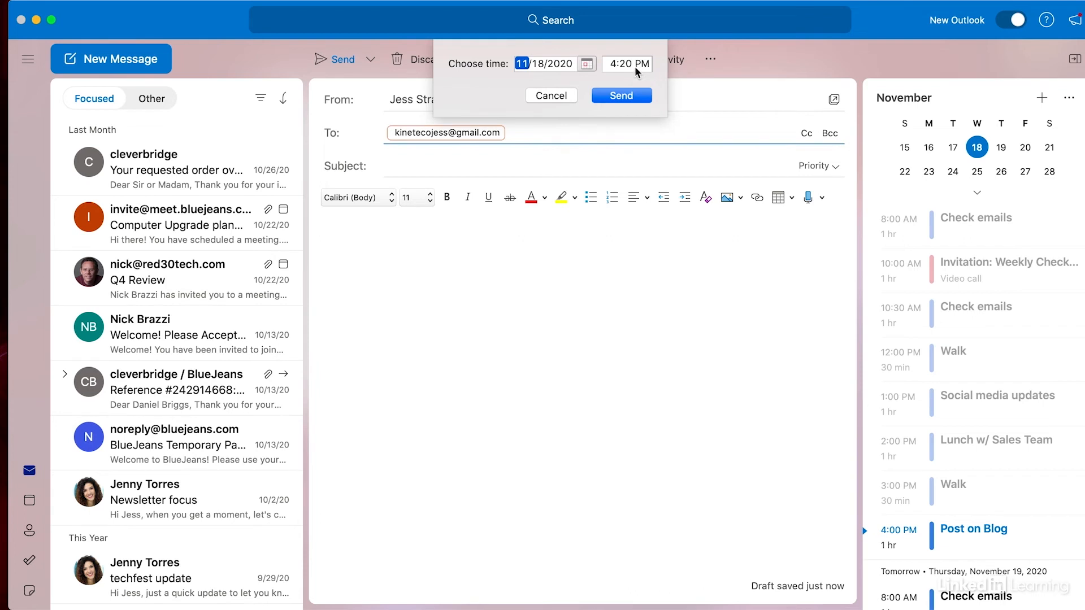
mouse_move(620, 75)
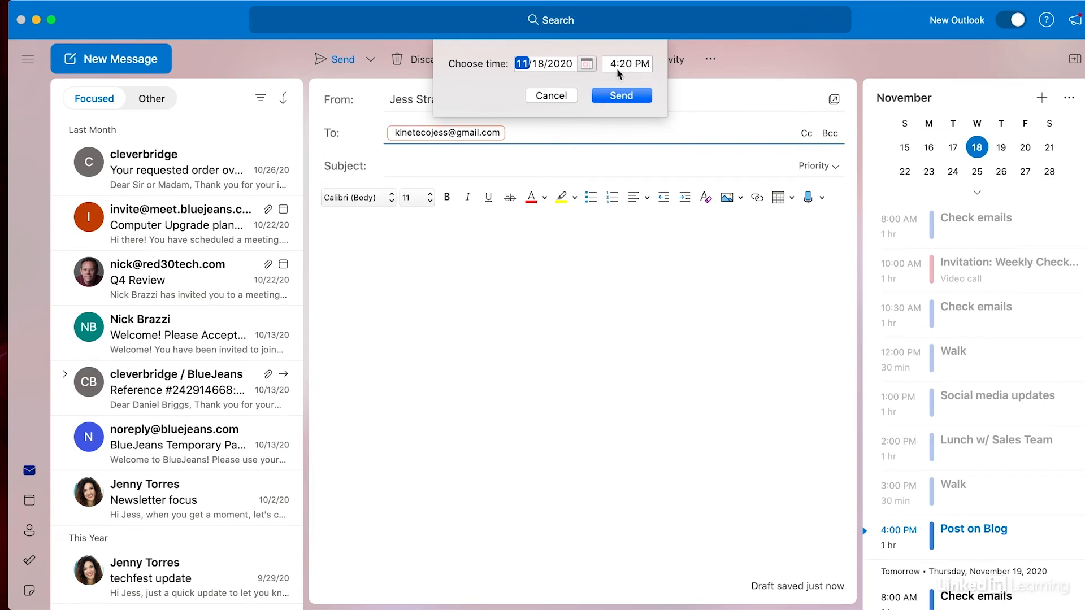
left_click(612, 63)
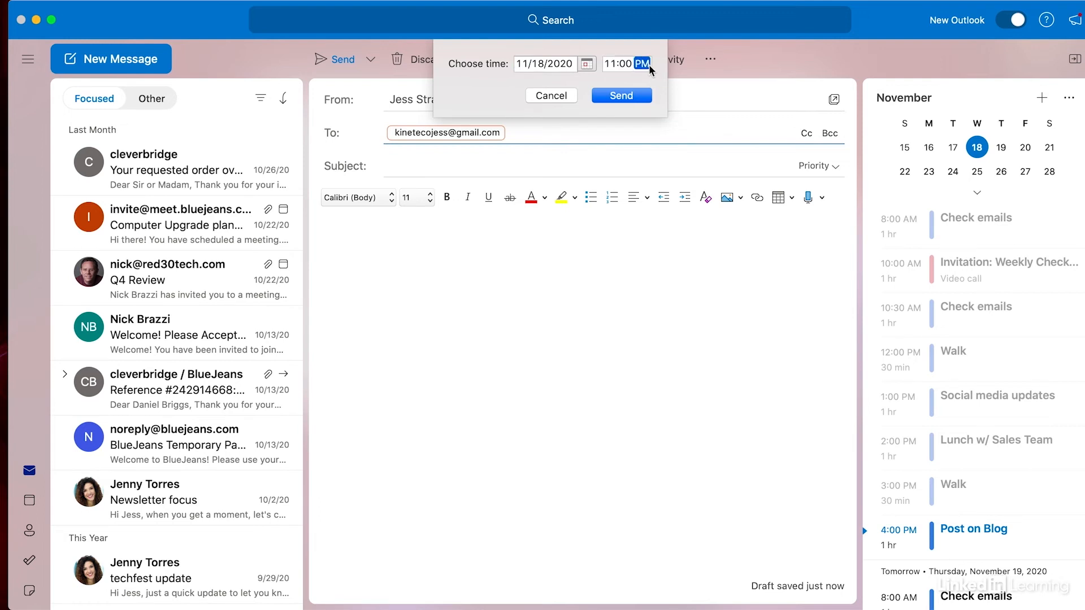
left_click(642, 63)
type("A")
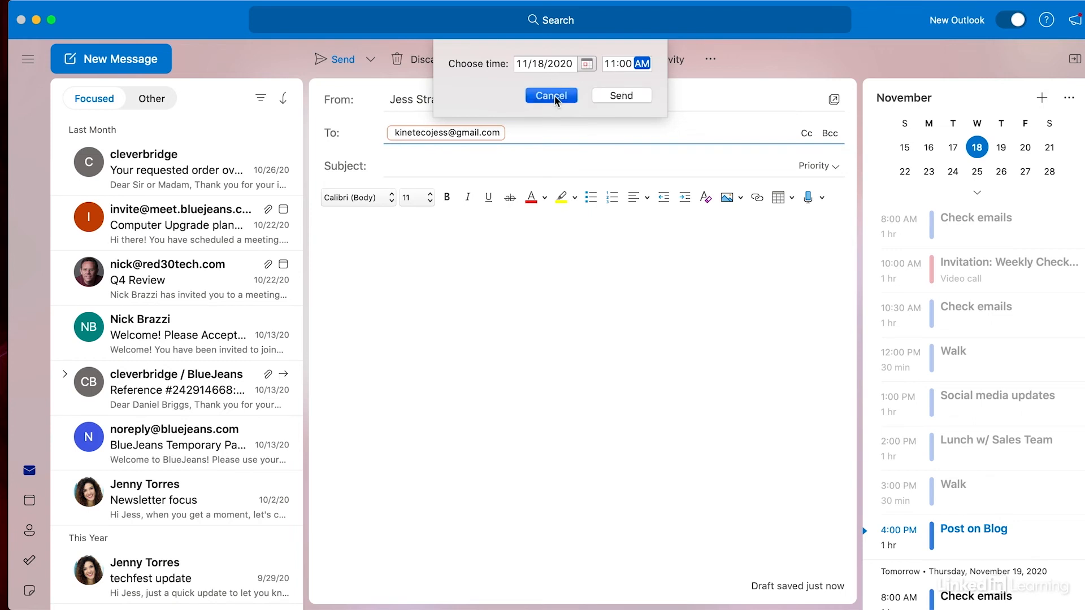
left_click(550, 95)
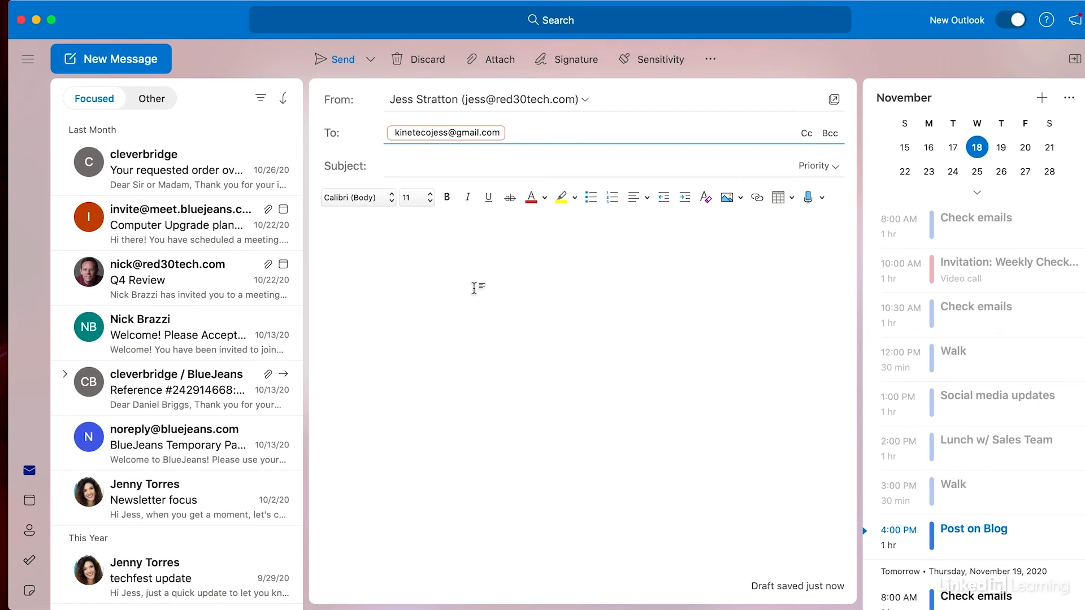